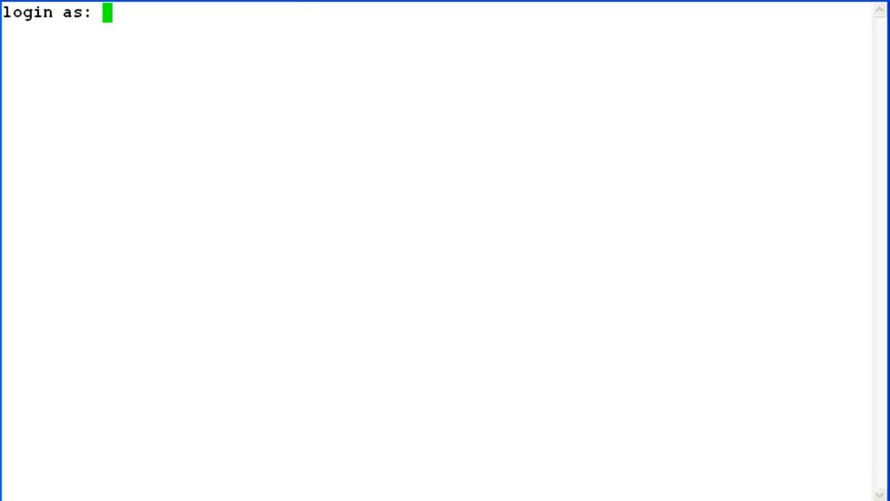
Log in as craft and become root with su - root
{"action": "type", "text": "craft"}
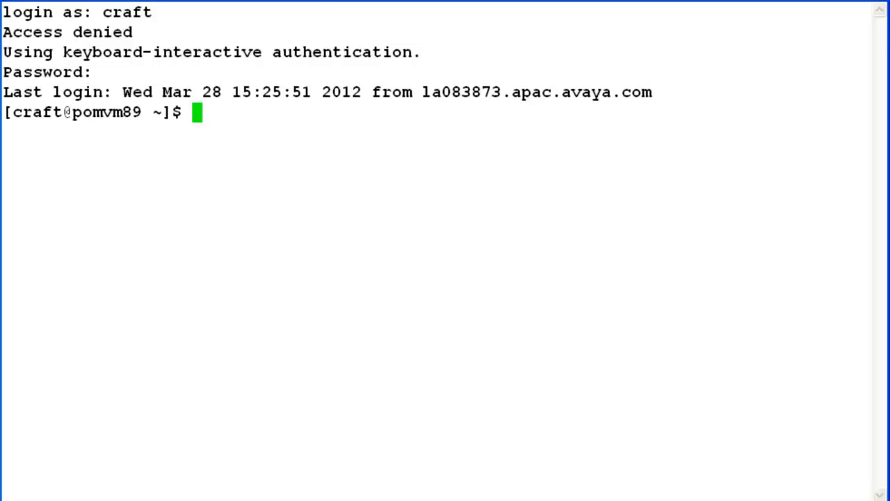
{"action": "type", "text": "su - r"}
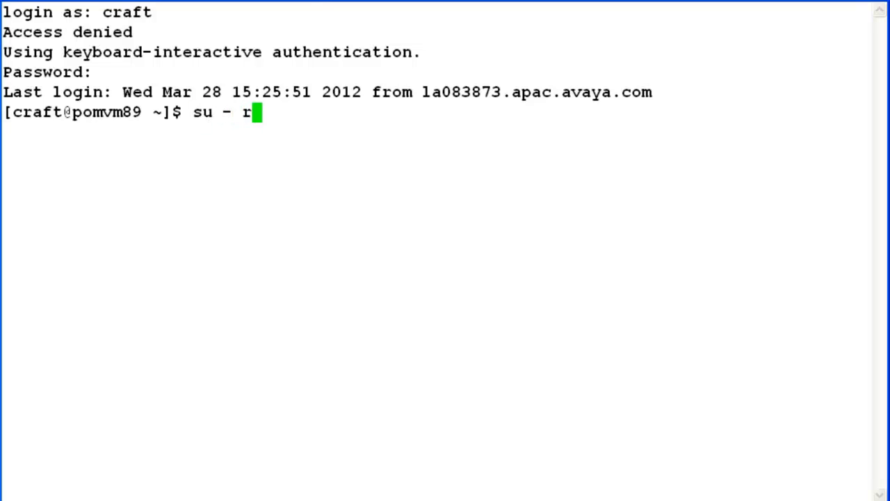
{"action": "type", "text": "oot"}
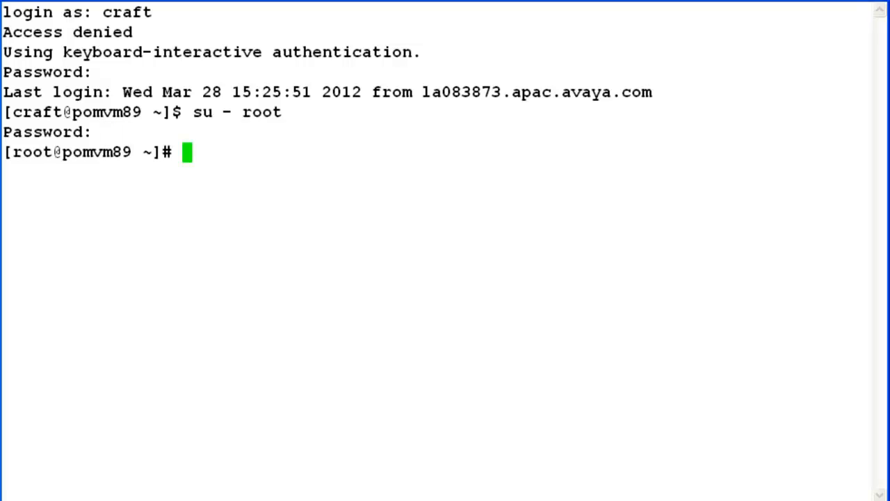
{"action": "type", "text": "g"}
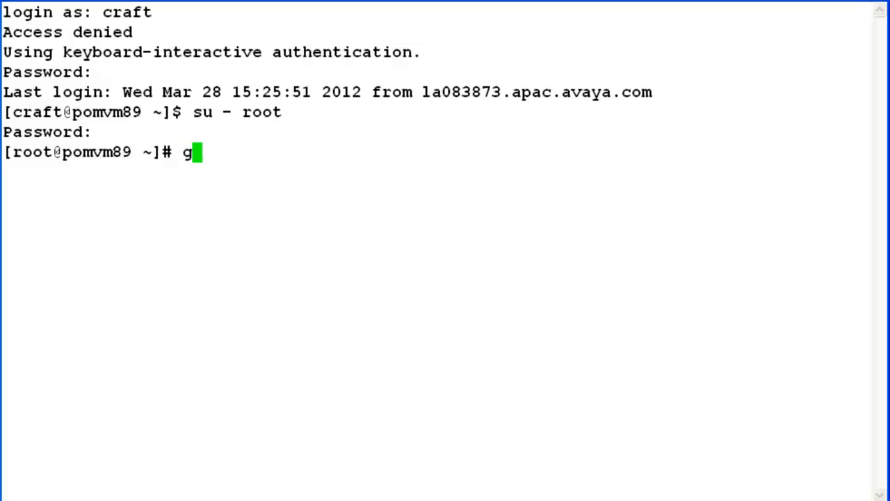
Type getmpplogs.sh at the root prompt without running it yet
{"action": "type", "text": "etm"}
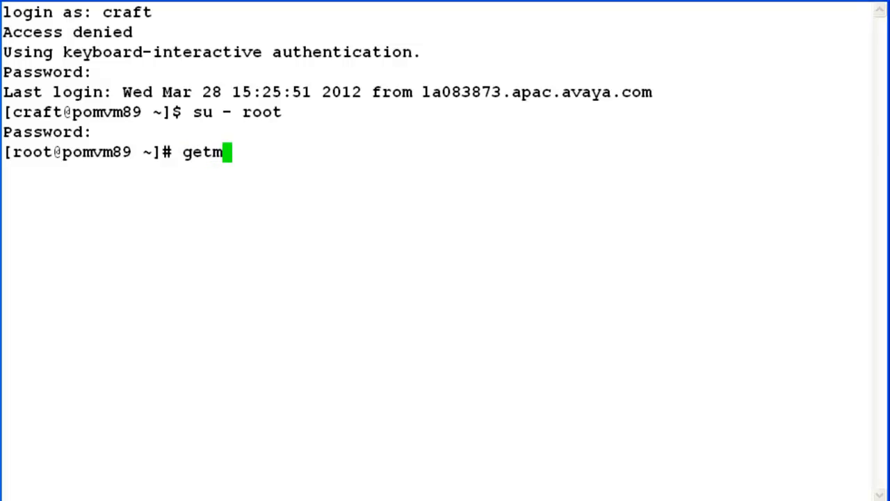
{"action": "type", "text": "pplogs.sh"}
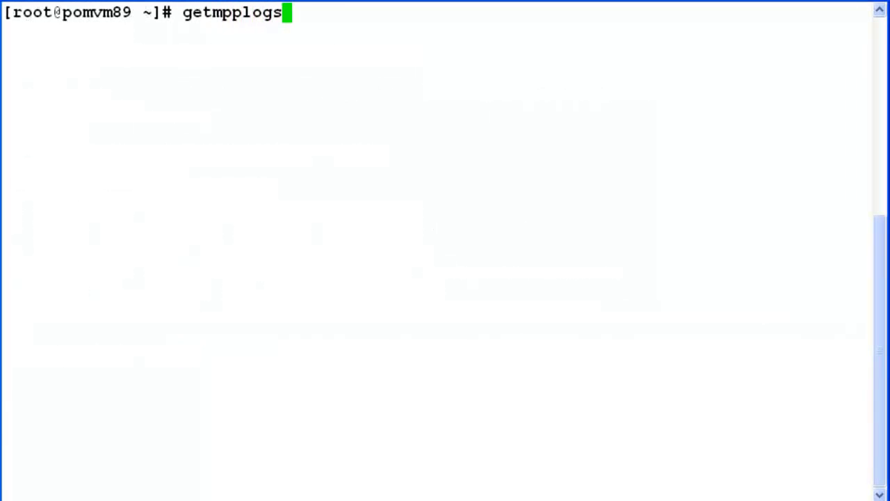
Run getmpplogs.sh --logs, answer y to the CPU warning, and follow output to completion
{"action": "type", "text": ".sh --log"}
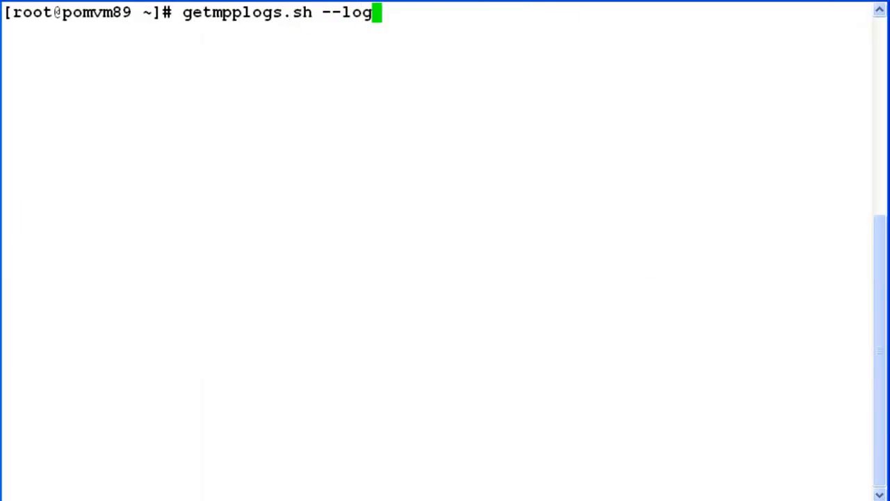
{"action": "type", "text": "s"}
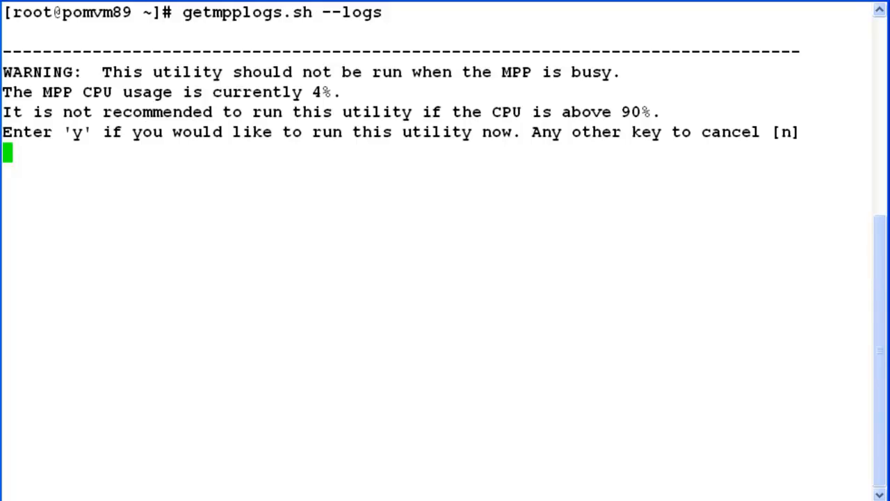
{"action": "type", "text": "y"}
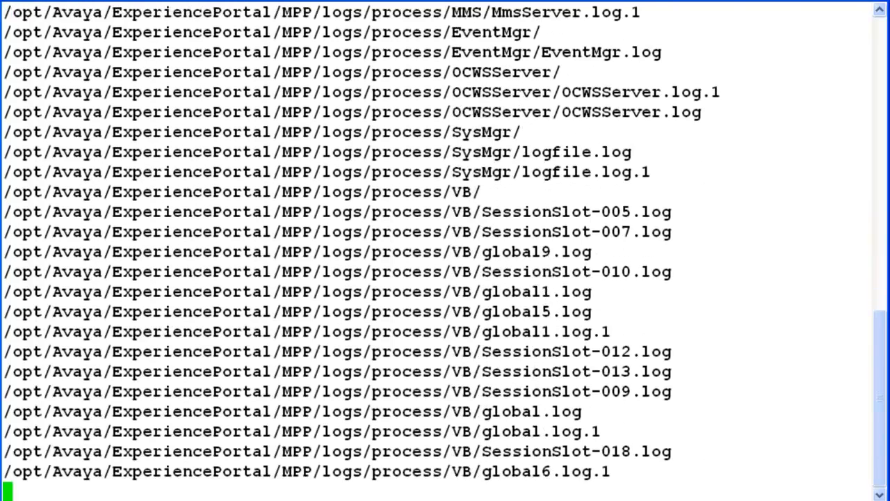
{"action": "scroll", "scroll_direction": "down", "scroll_amount": 3}
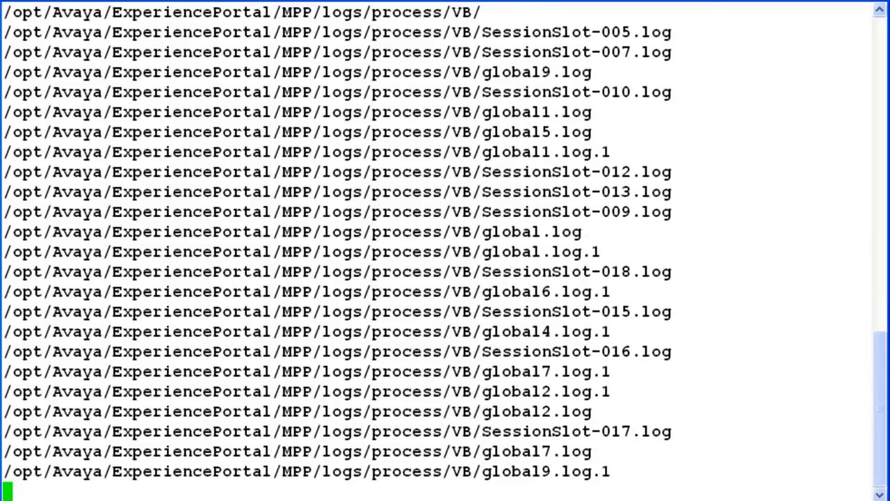
{"action": "scroll", "scroll_direction": "down", "scroll_amount": 3}
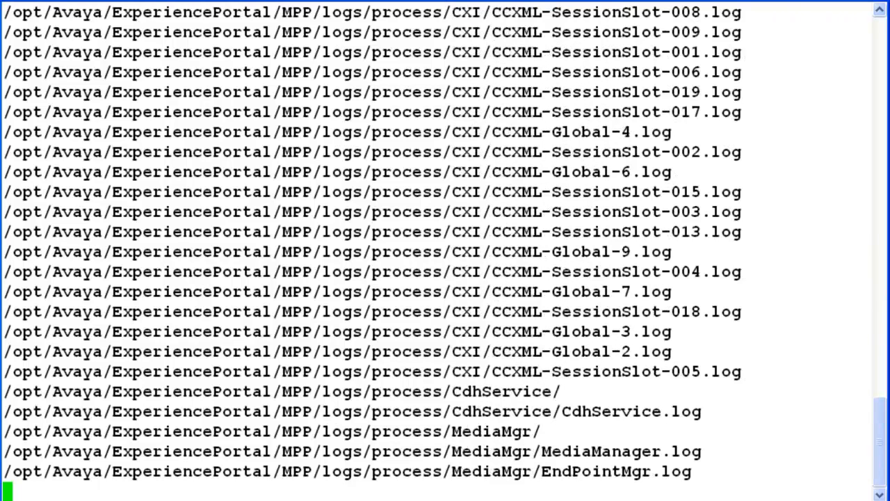
{"action": "scroll", "scroll_direction": "down", "scroll_amount": 3}
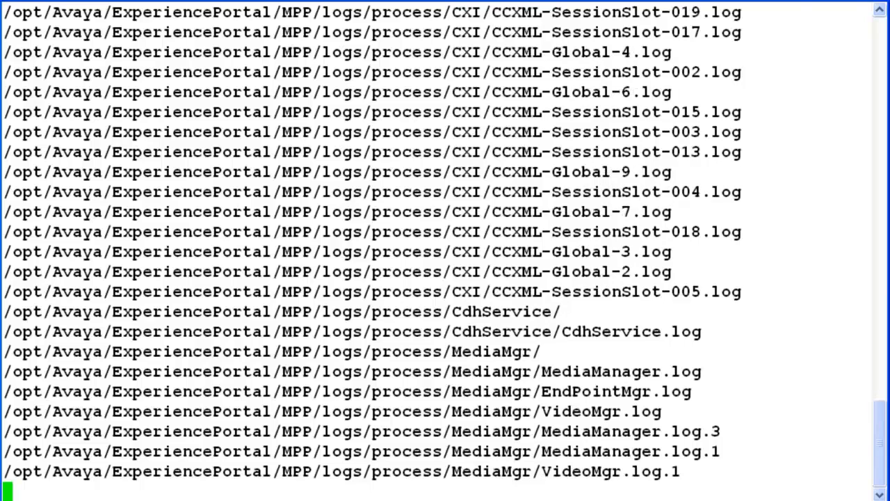
{"action": "scroll", "scroll_direction": "down", "scroll_amount": 3}
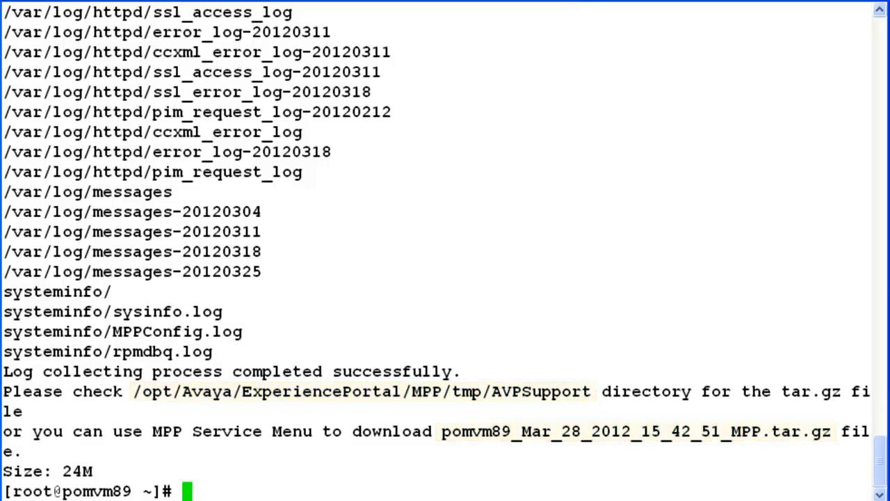
Change to /opt/Avaya/ExperiencePortal/MPP/tmp/AVPSupport and list its contents with ls -ltr
{"action": "type", "text": "cd"}
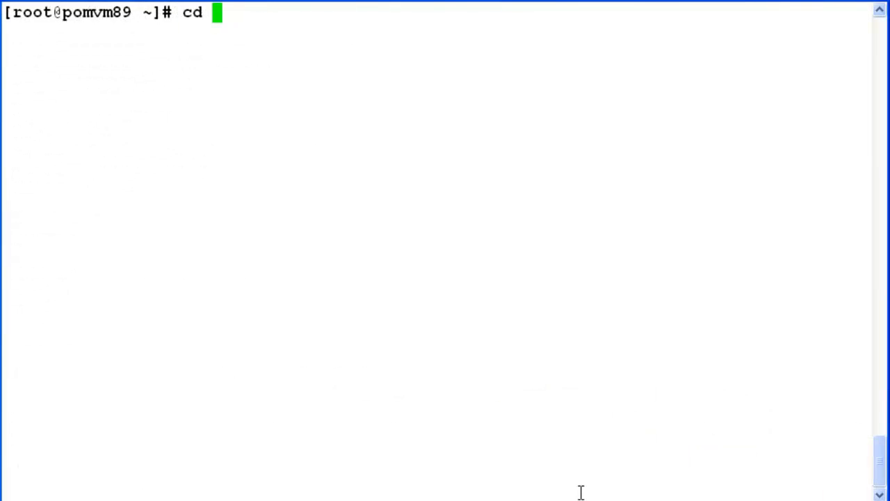
{"action": "type", "text": "/opt/Avaya/ExperiencePortal/MPP/tmp/AVPSupport"}
{"action": "type", "text": "ls -"}
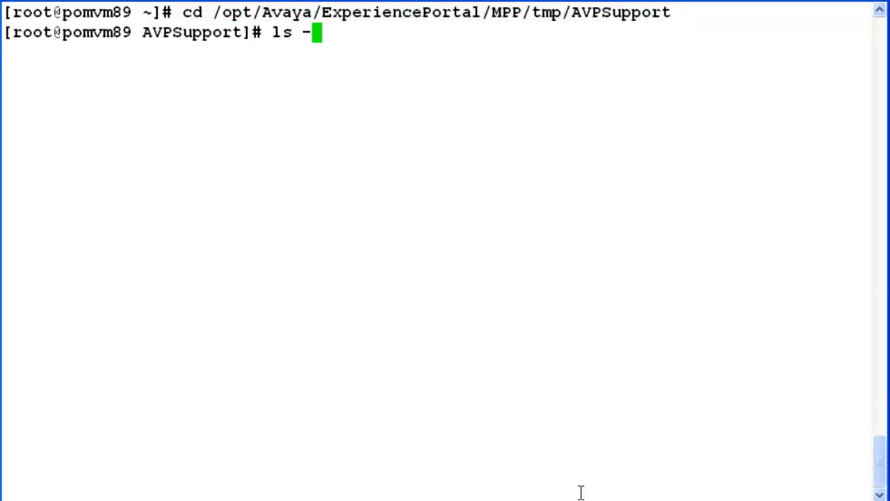
{"action": "type", "text": "ltr"}
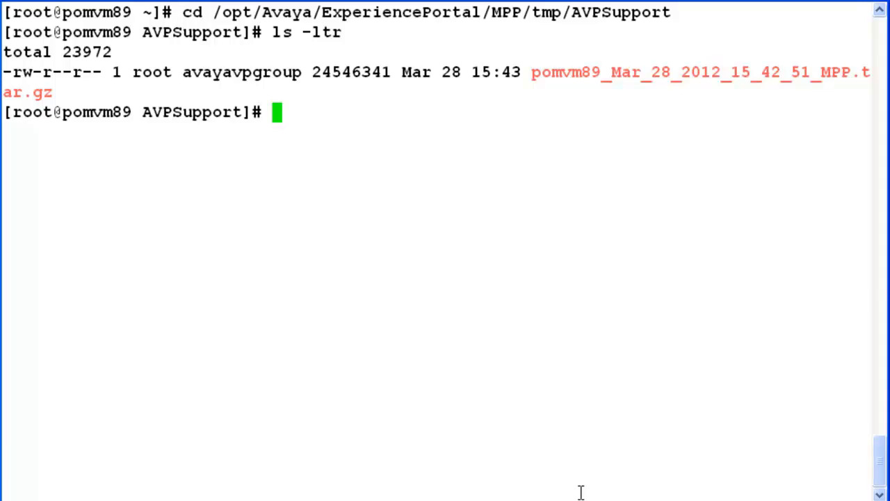
{"action": "double_click", "coordinate": [696, 72]}
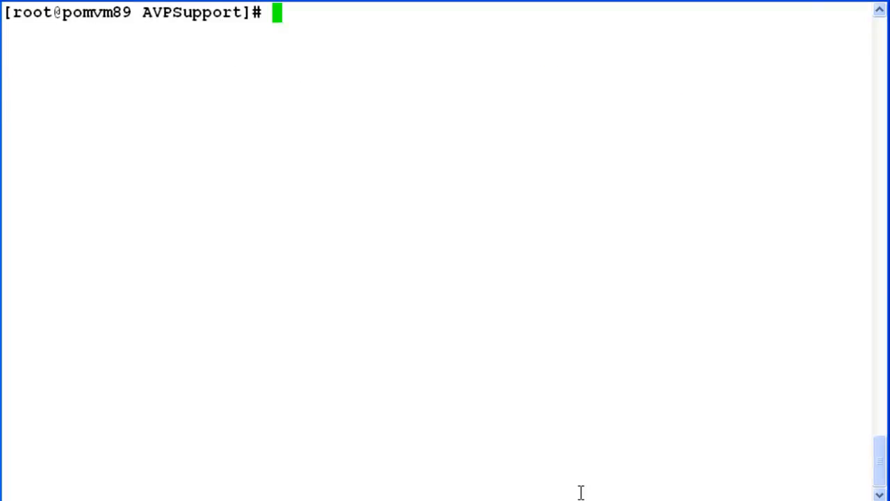
Run getmpplogs.sh --transcriptions, answer y, then list the new 49K archive with ls -ltr
{"action": "type", "text": "getmppl"}
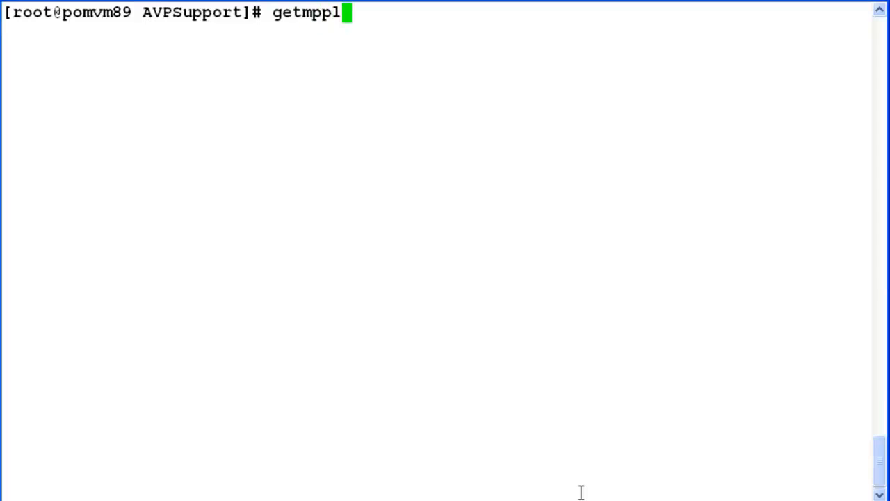
{"action": "type", "text": "ogs.sh"}
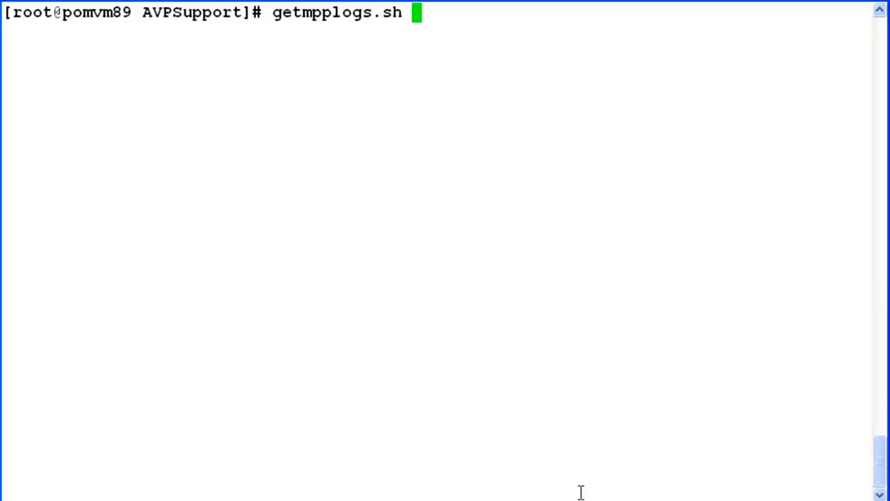
{"action": "type", "text": "--trans"}
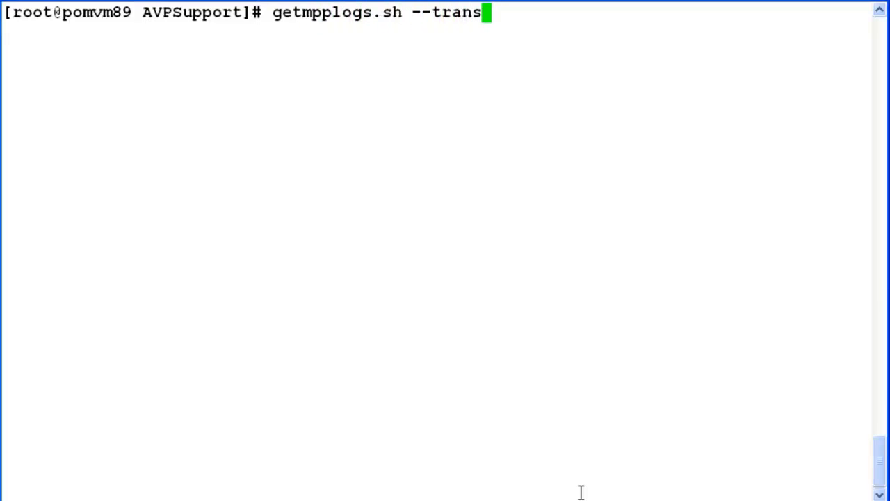
{"action": "type", "text": "criptions"}
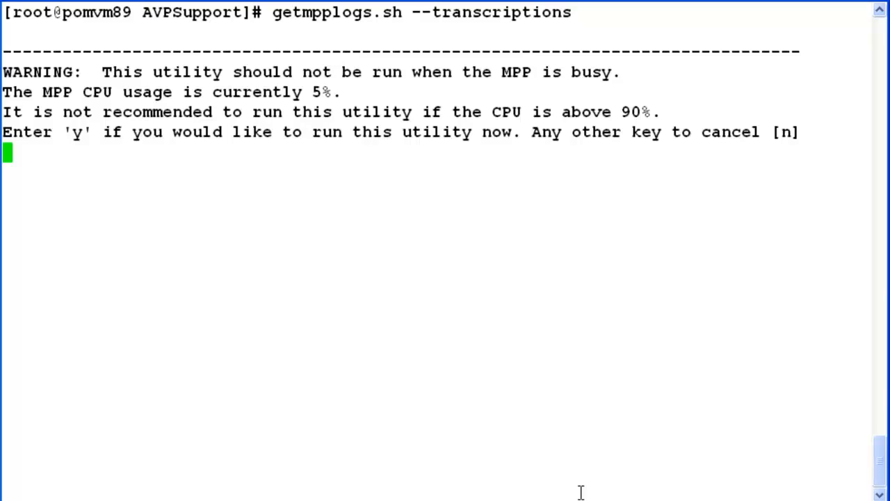
{"action": "type", "text": "y"}
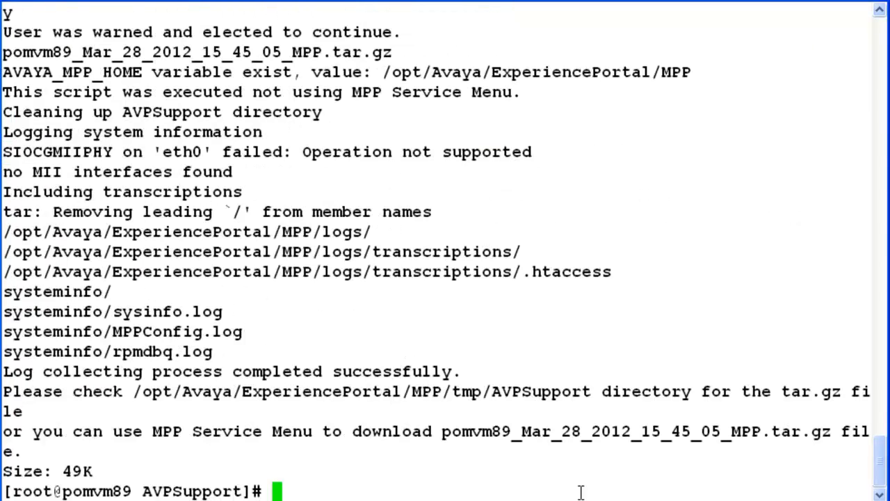
{"action": "double_click", "coordinate": [633, 431]}
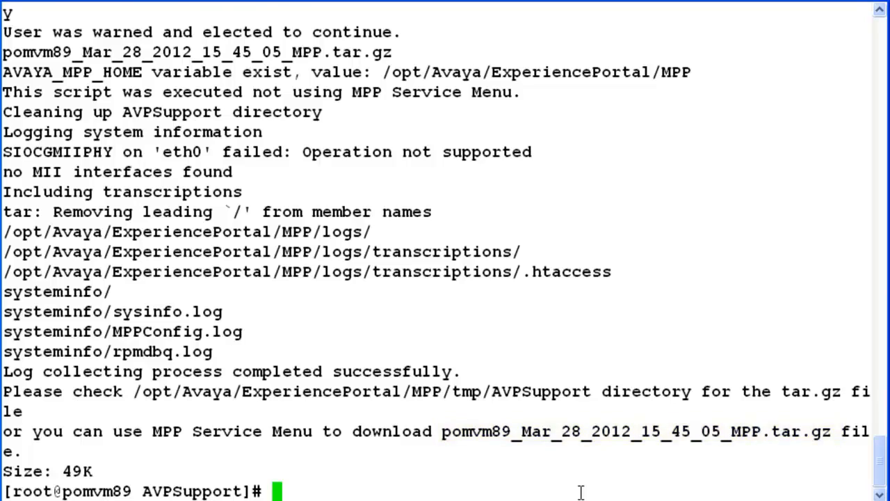
{"action": "type", "text": "ls -ltr"}
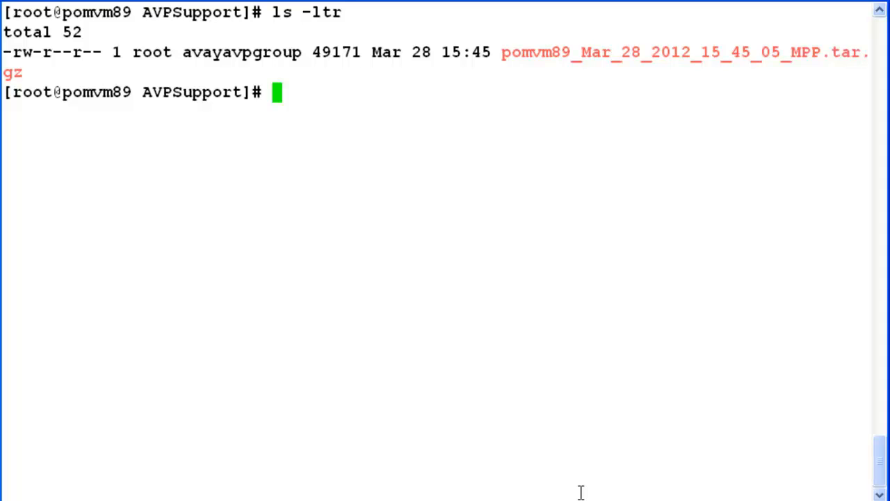
Run getmpplogs.sh --debugfiles and list the AVPSupport directory with ls -ltr
{"action": "type", "text": "getmp"}
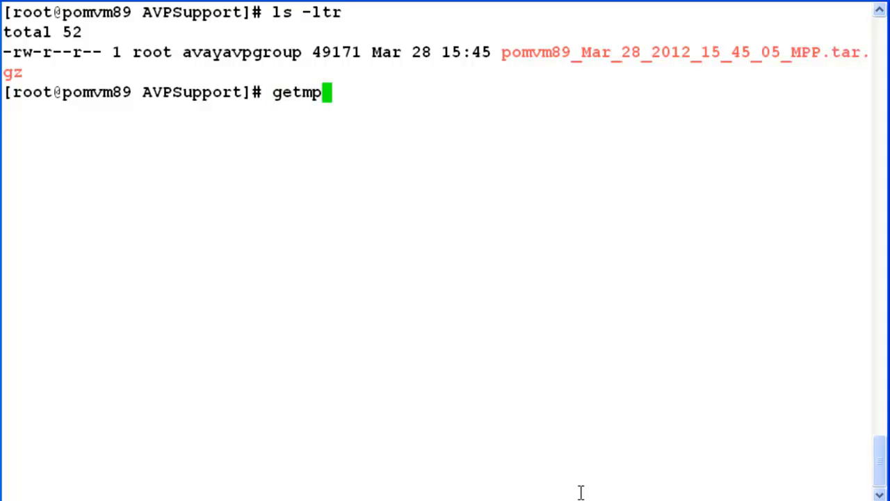
{"action": "type", "text": "plogs.sh"}
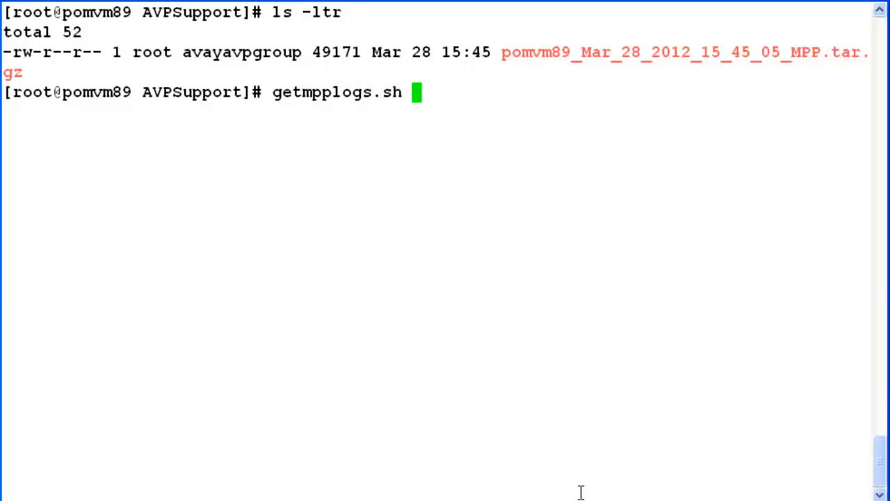
{"action": "type", "text": "--debug"}
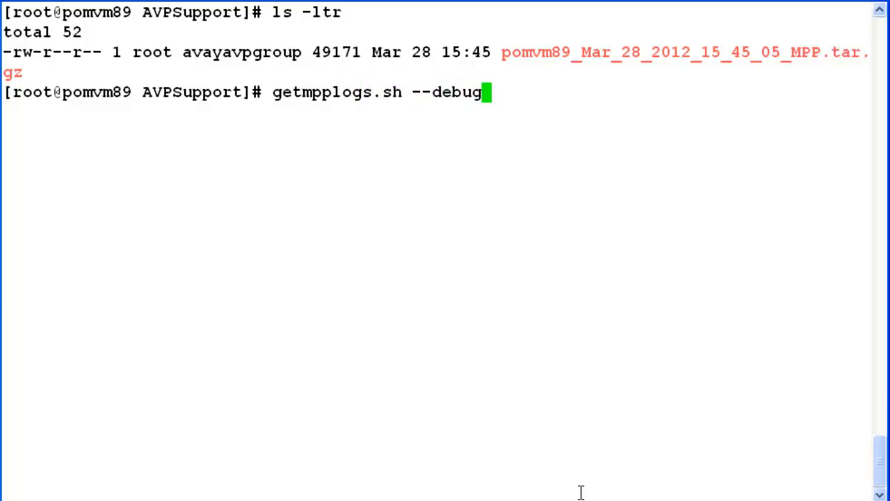
{"action": "type", "text": "files"}
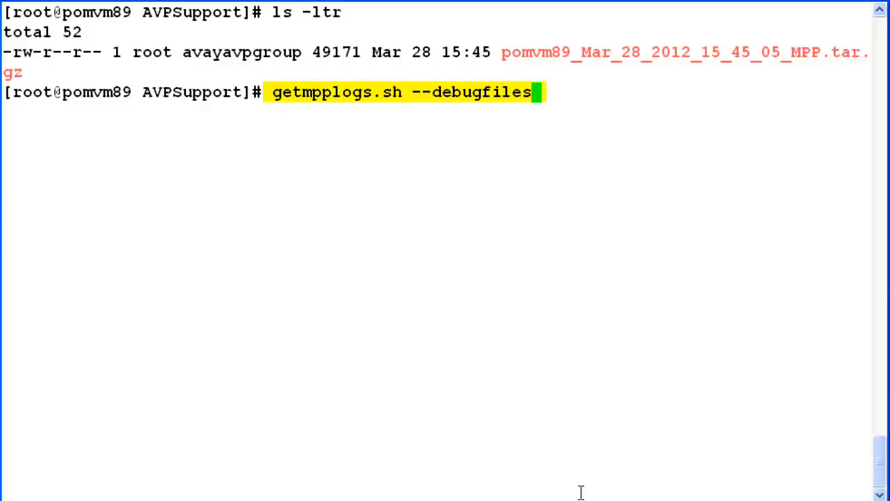
{"action": "key", "text": "Return"}
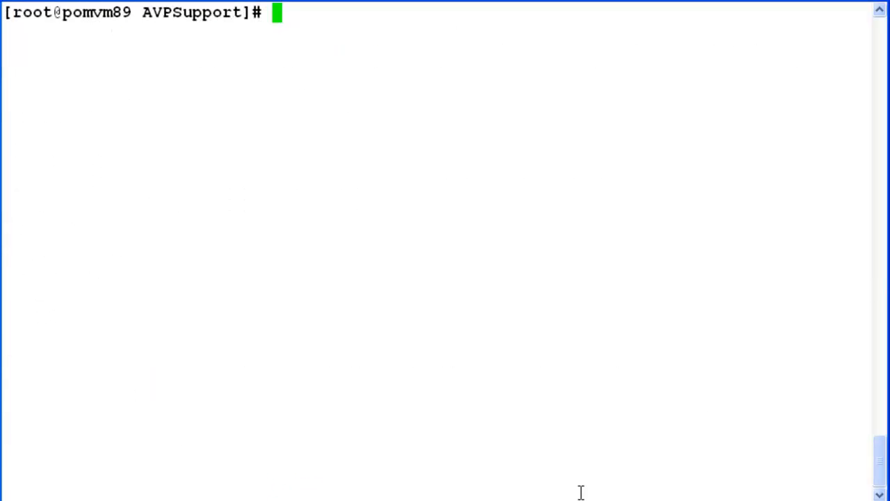
{"action": "type", "text": "ls -ltr"}
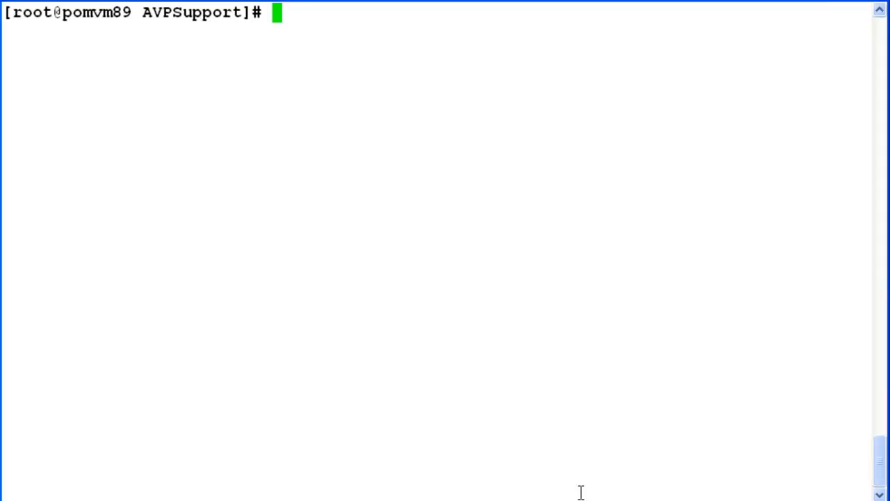
Run getmpplogs.sh --logs --transcriptions --debugfiles and answer y to the warning
{"action": "type", "text": "getmpp"}
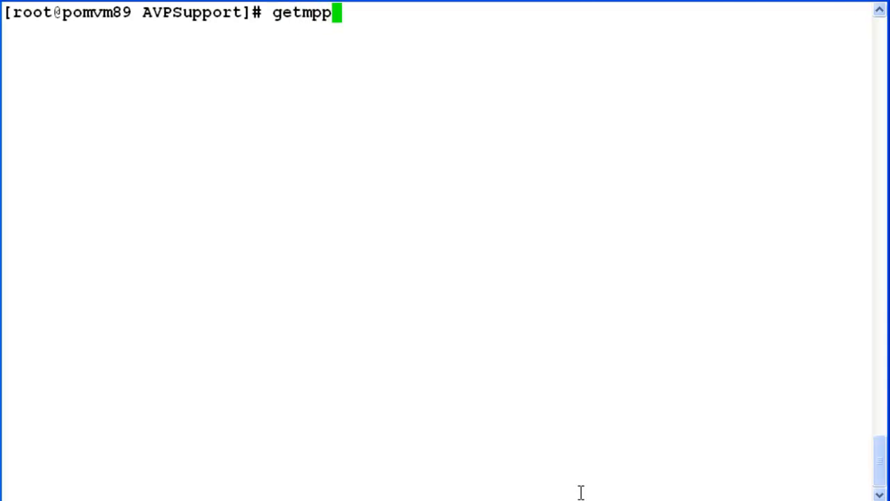
{"action": "type", "text": "logs.sh"}
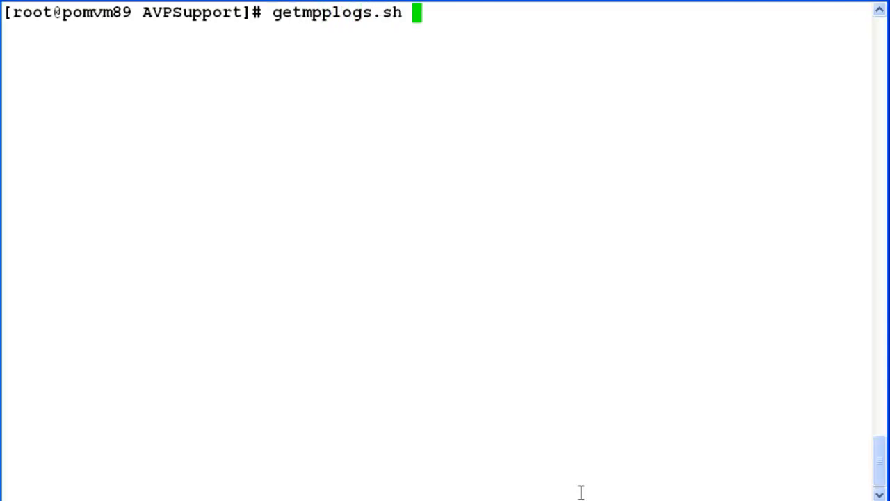
{"action": "type", "text": "--lo"}
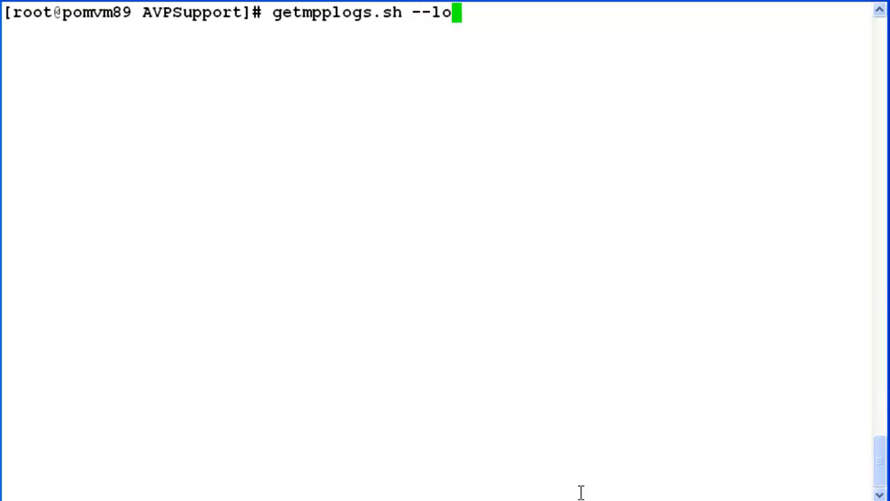
{"action": "type", "text": "gs --"}
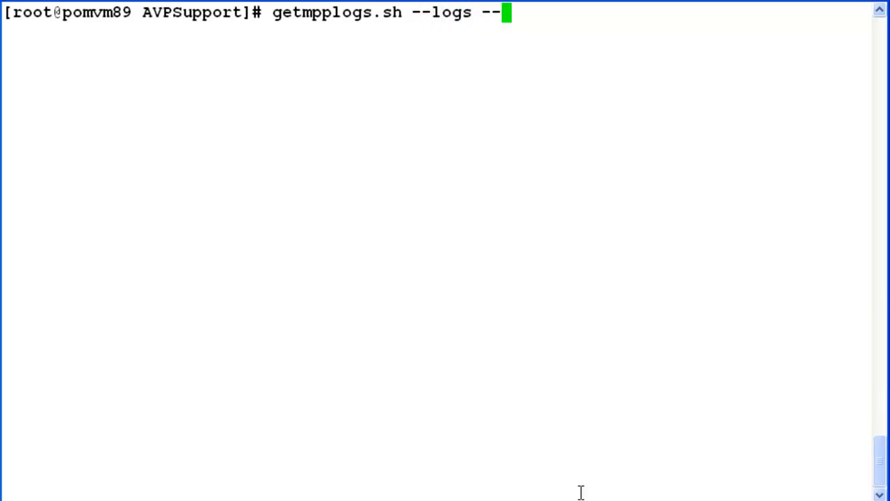
{"action": "type", "text": "transcr"}
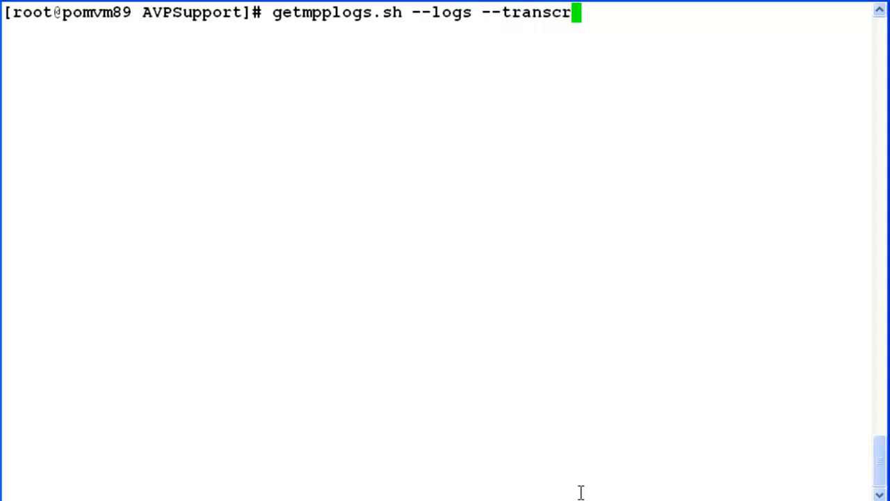
{"action": "type", "text": "iptions --debugf"}
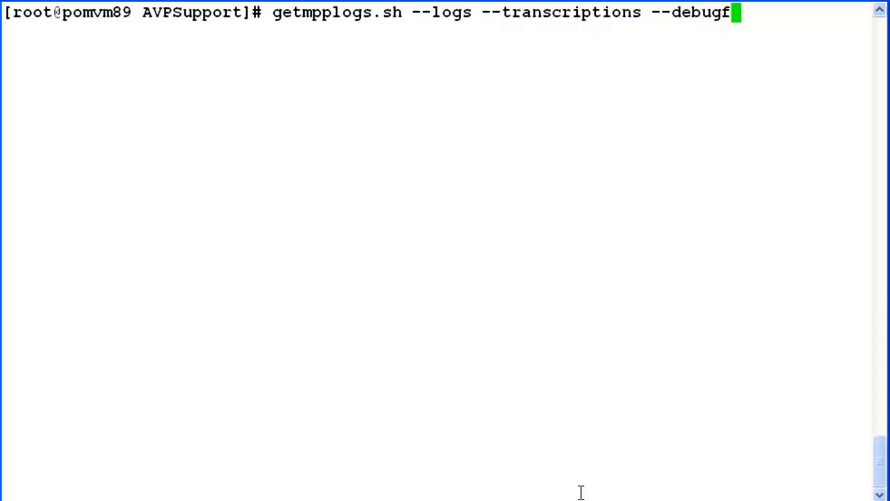
{"action": "type", "text": "iles"}
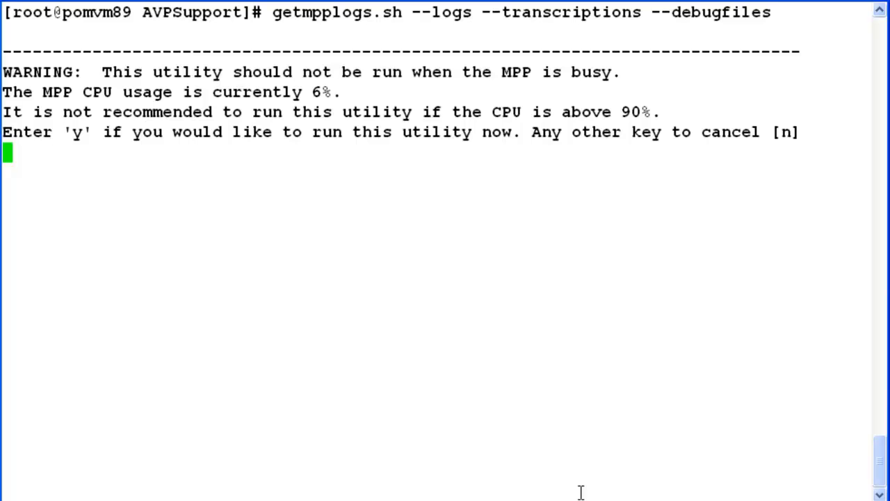
{"action": "type", "text": "y"}
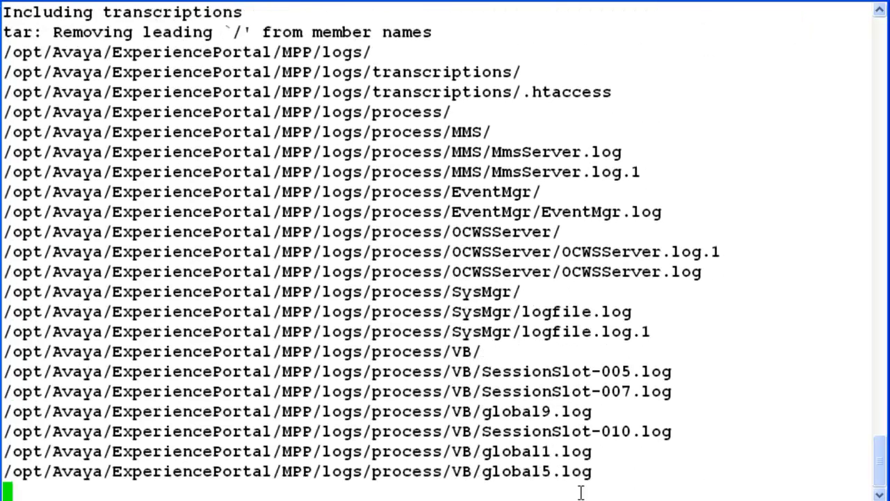
Scroll to the finished output and select the 24M archive's directory path to copy it
{"action": "scroll", "scroll_direction": "down", "scroll_amount": 3}
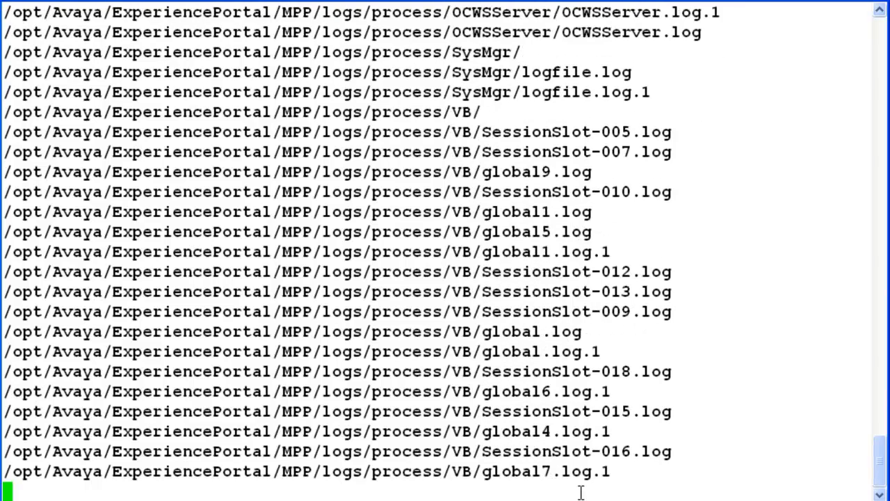
{"action": "scroll", "scroll_direction": "down", "scroll_amount": 3}
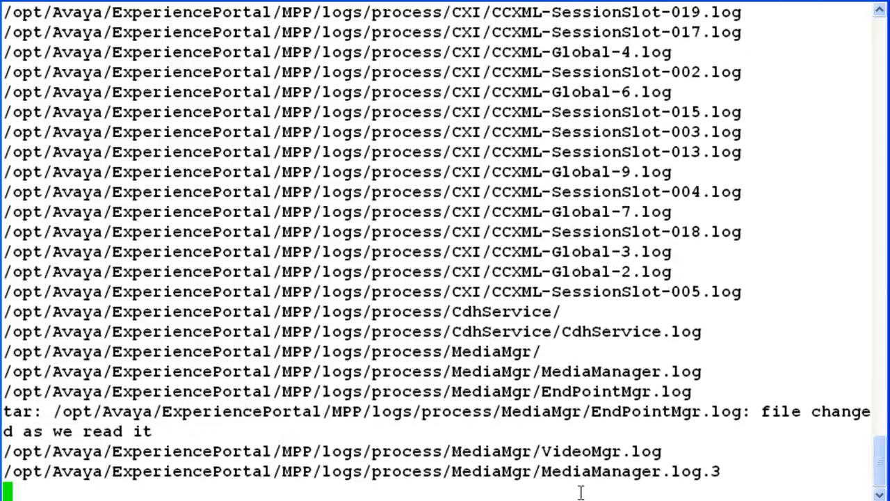
{"action": "scroll", "scroll_direction": "down", "scroll_amount": 3}
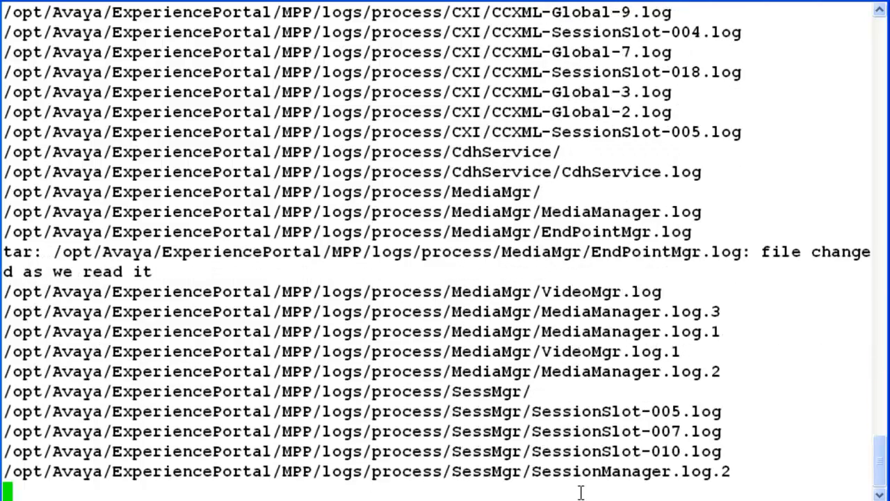
{"action": "scroll", "scroll_direction": "down", "scroll_amount": 3}
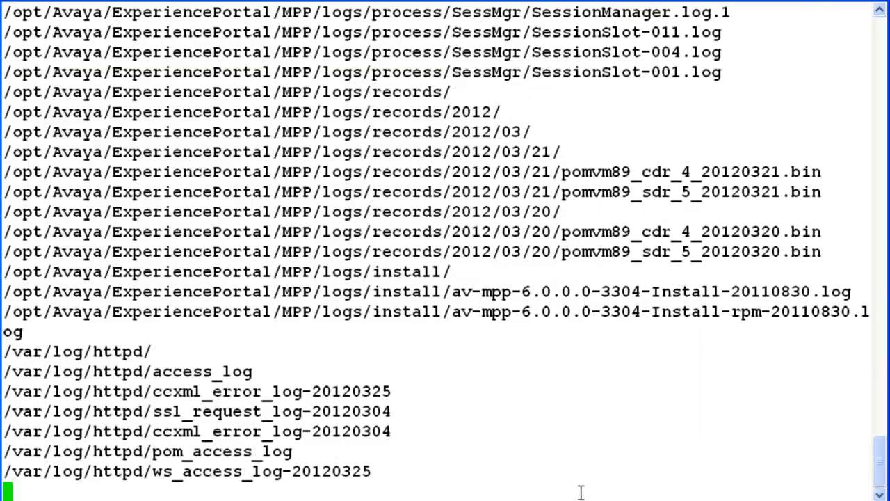
{"action": "scroll", "scroll_direction": "down", "scroll_amount": 3}
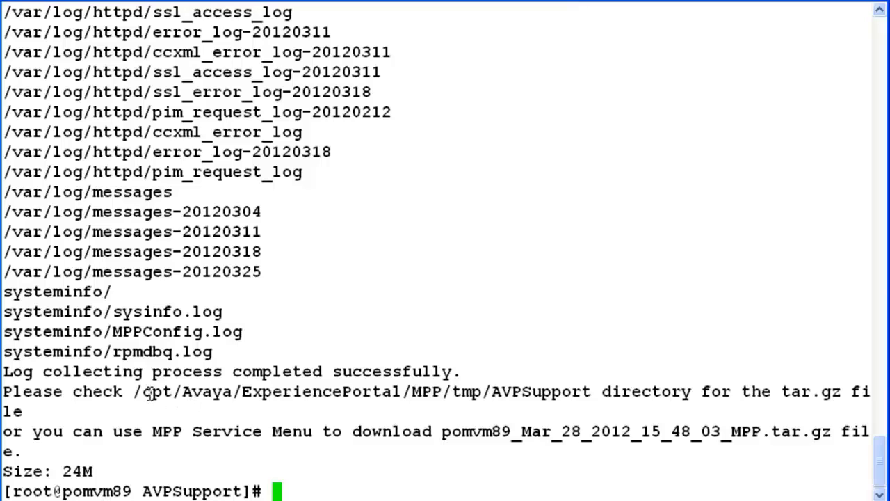
{"action": "left_click_drag", "start_coordinate": [135, 391], "coordinate": [450, 391]}
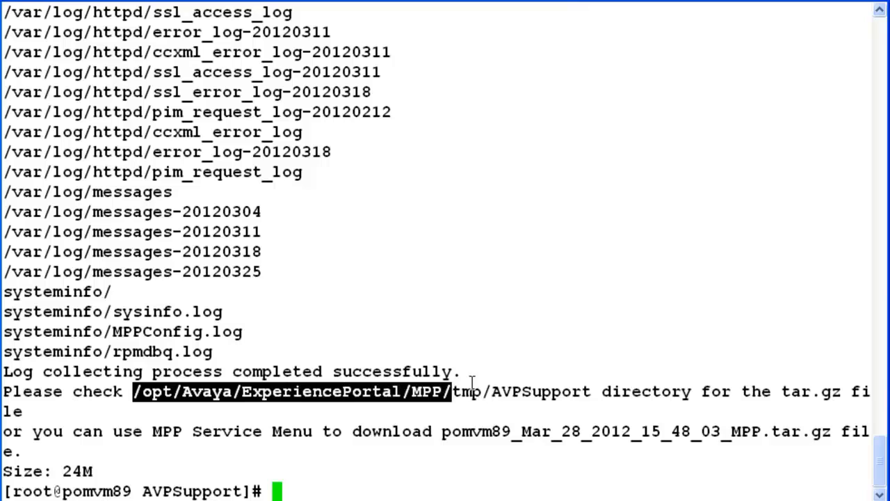